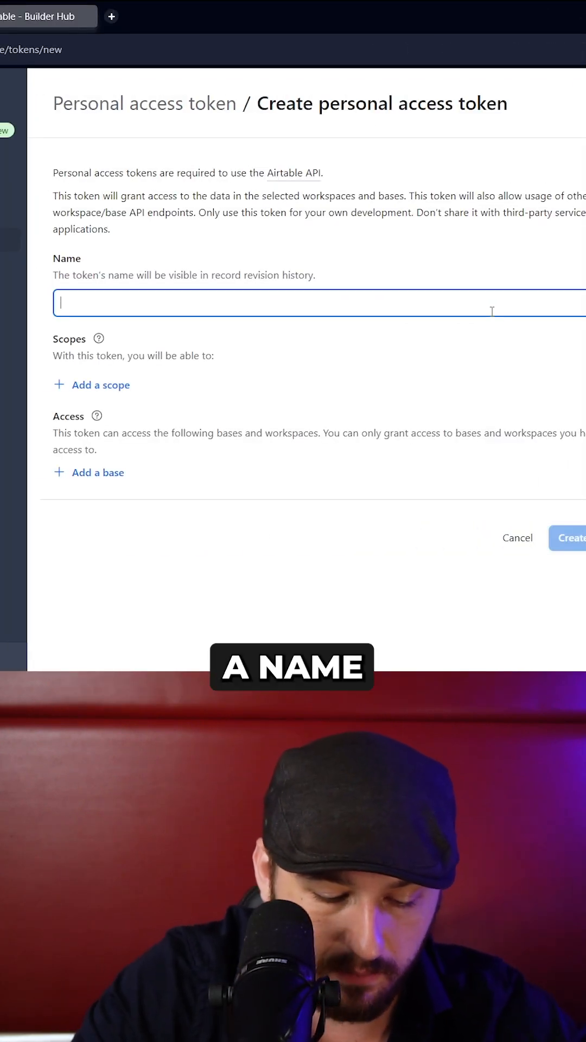
Step: Name the token 'Hello World', add record, comment, schema, webhook and user scopes, and start adding a base
click(101, 384)
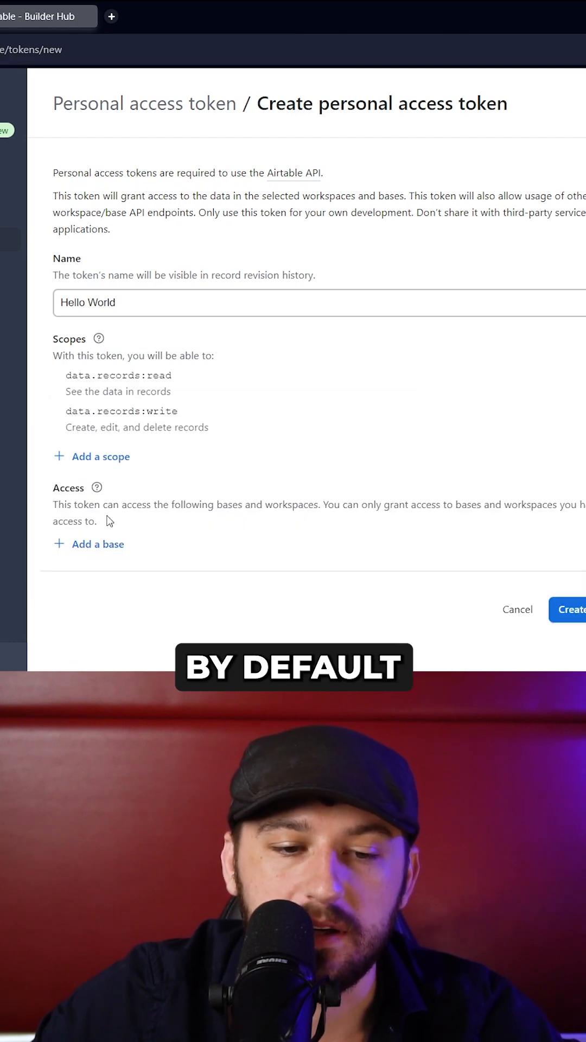
scroll(down, 3)
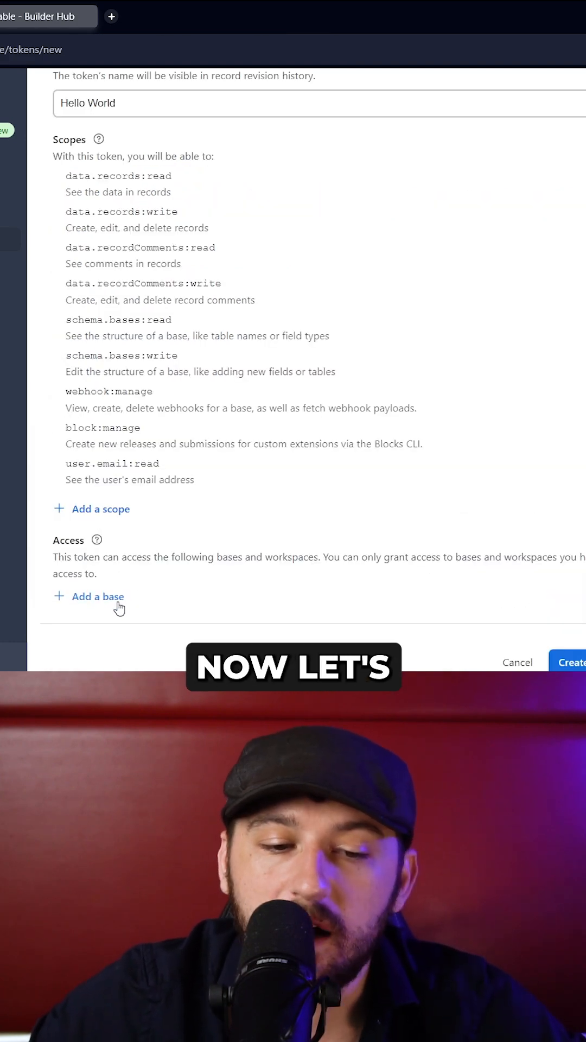
click(98, 596)
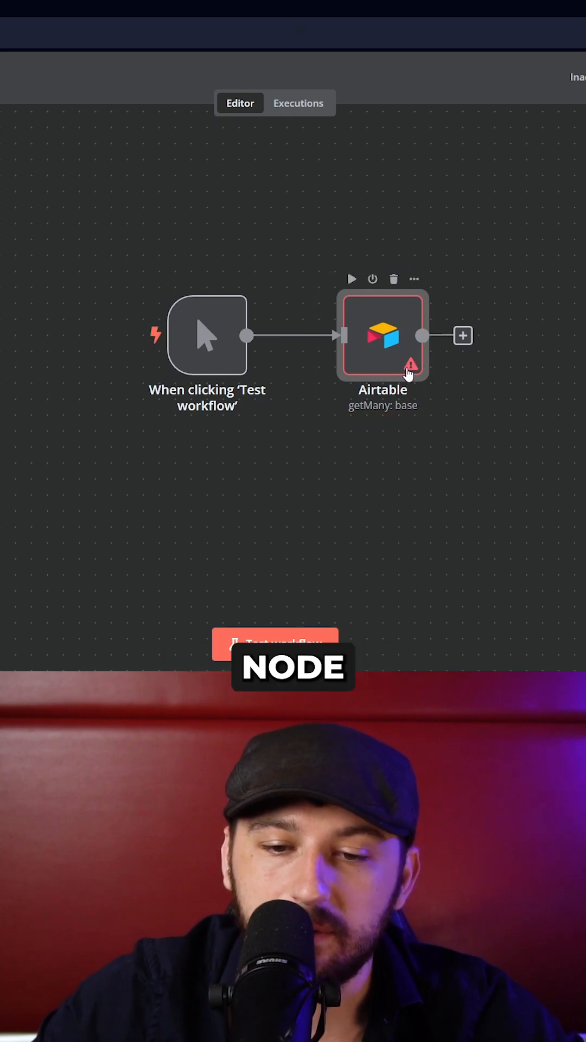
Step: Inspect the Airtable node's settings, then return to the workflow editor to review the Youtube base's Table 1
double_click(383, 335)
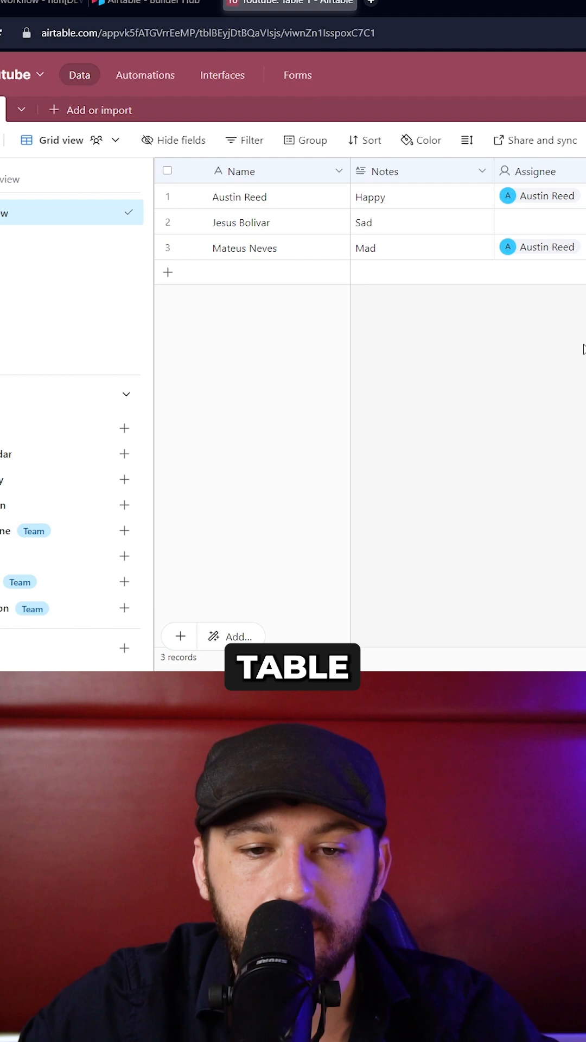
click(44, 4)
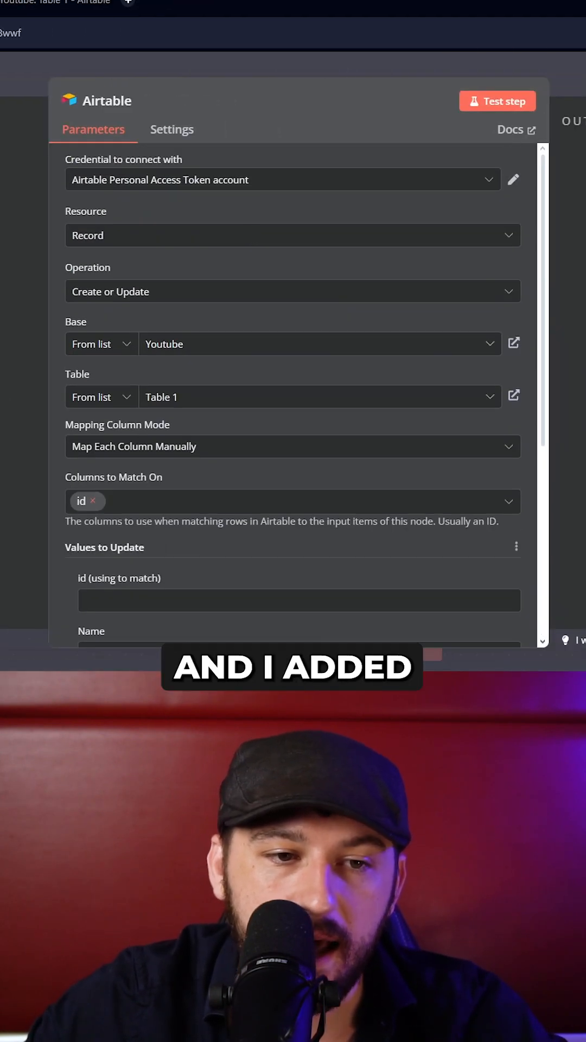
mouse_move(368, 304)
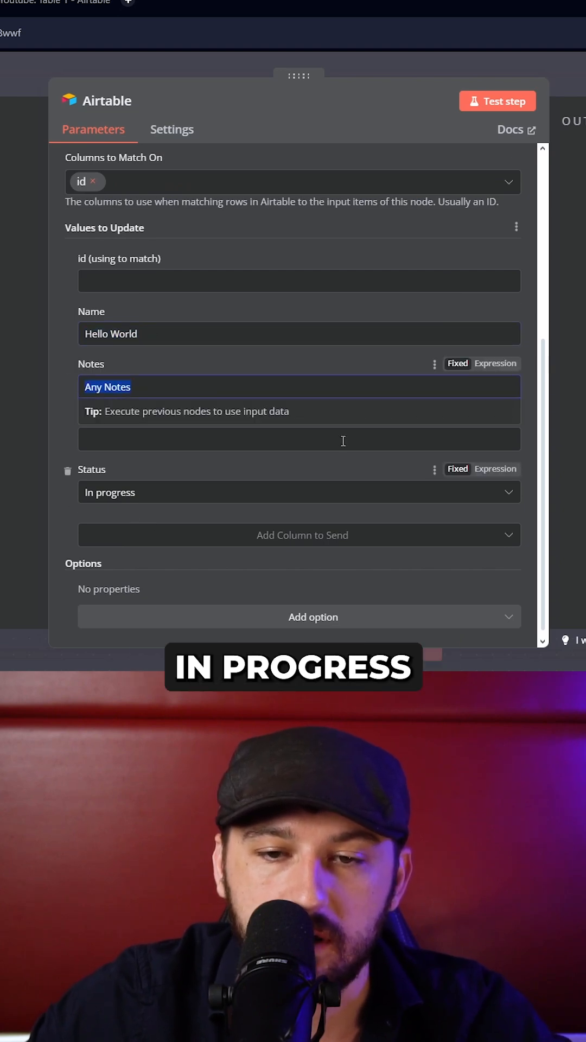
Step: Run the Airtable upsert sending Name 'Hello World', Notes 'Any Notes' and Status 'In progress'
click(497, 101)
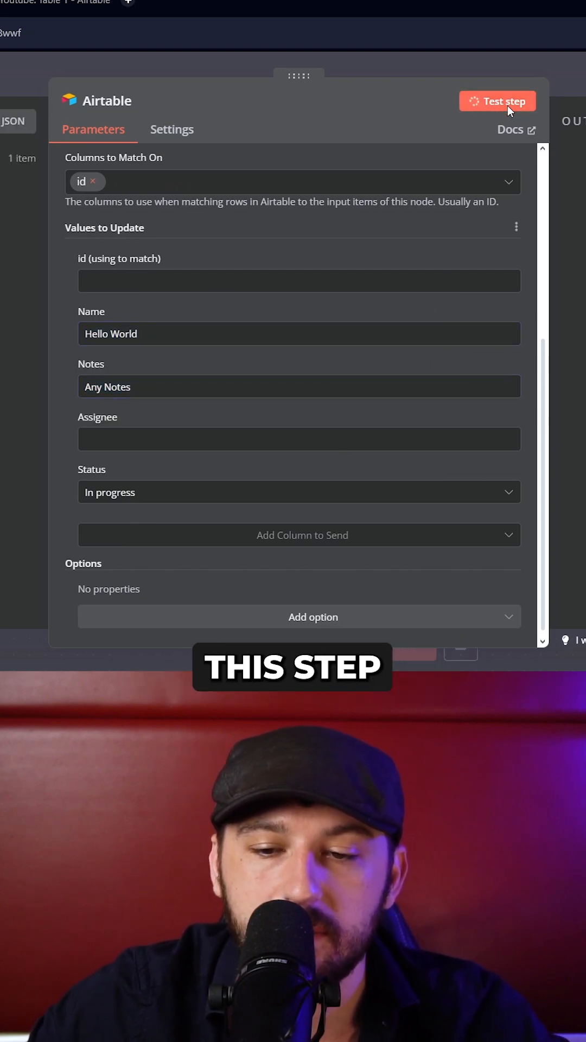